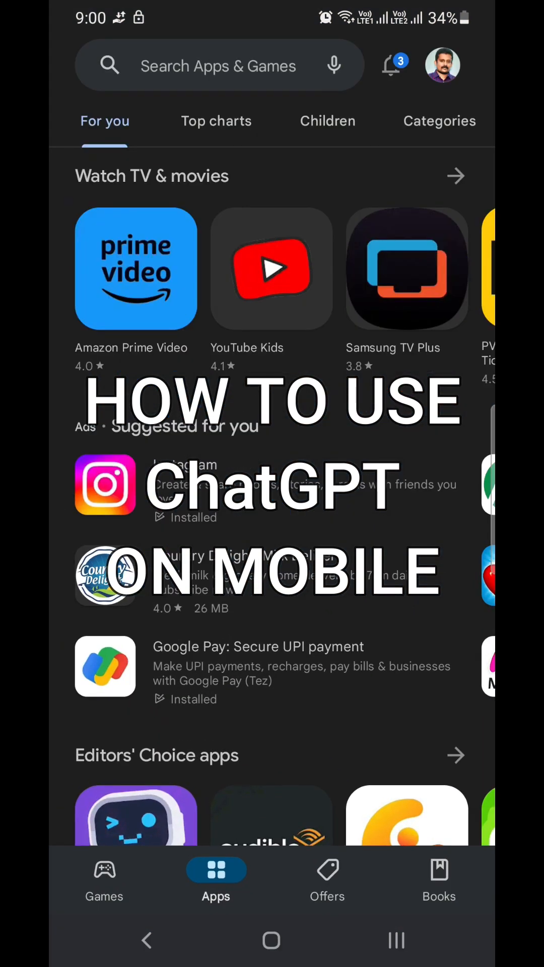
# Step: Search the Play Store again for 'chatgpt' using the recent search
pyautogui.click(219, 65)
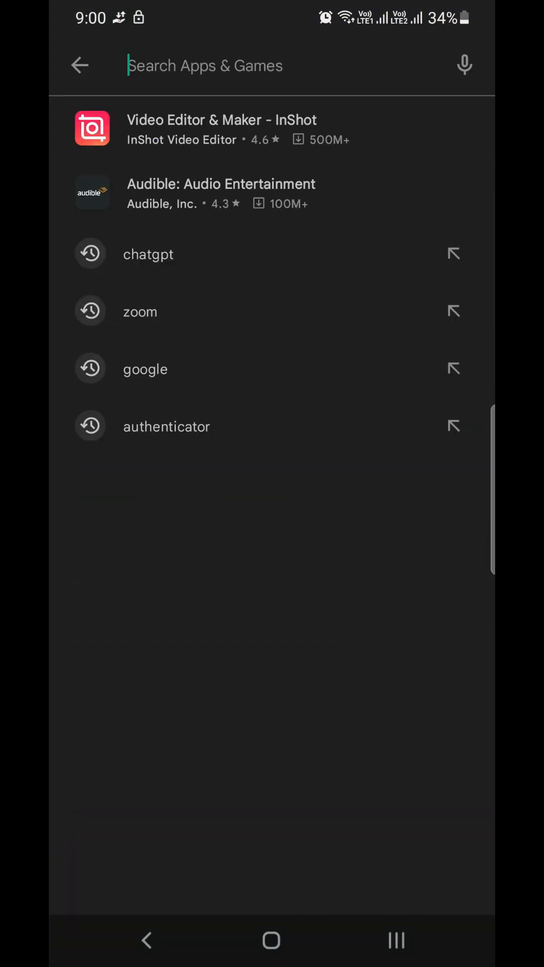
pyautogui.click(148, 254)
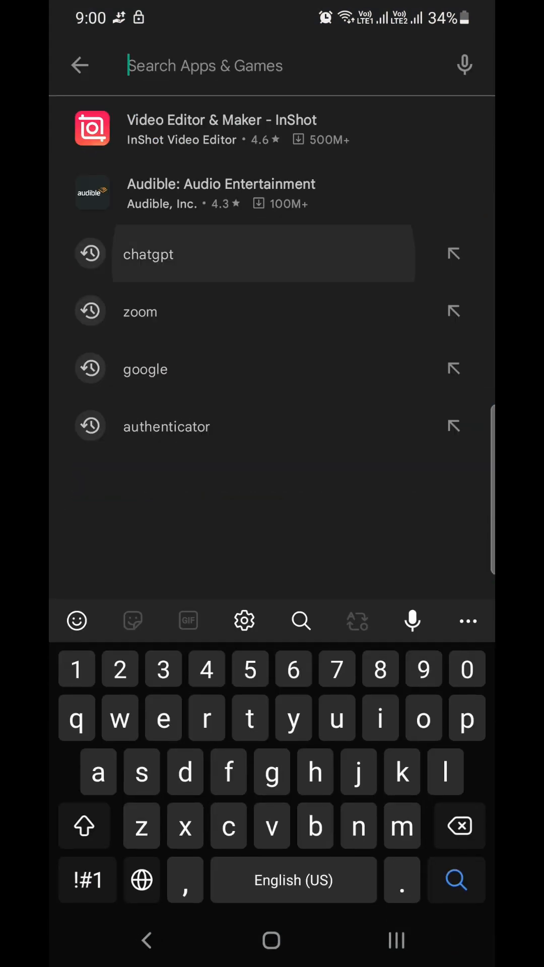
pyautogui.click(148, 254)
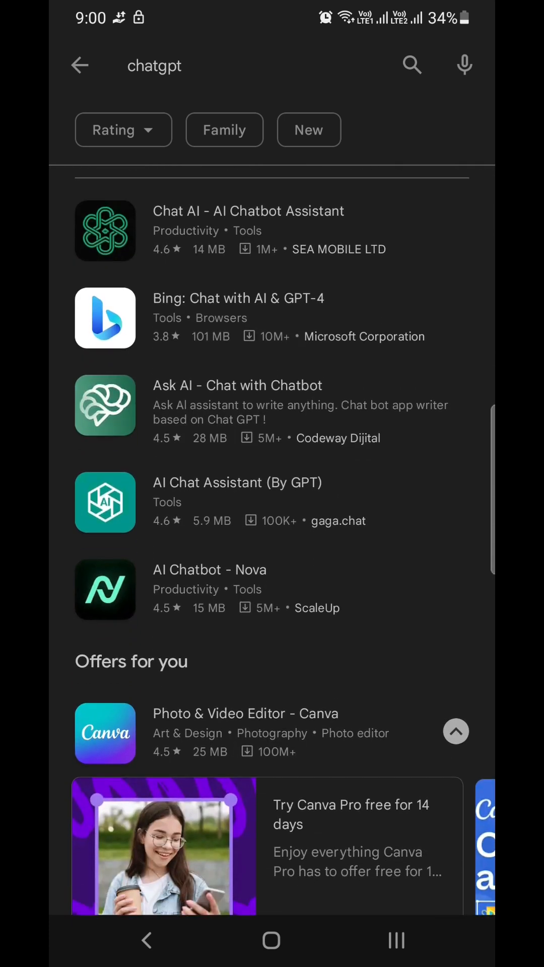
# Step: Scroll through the third-party chatbot results, then leave the store for the browser
pyautogui.scroll(-3)
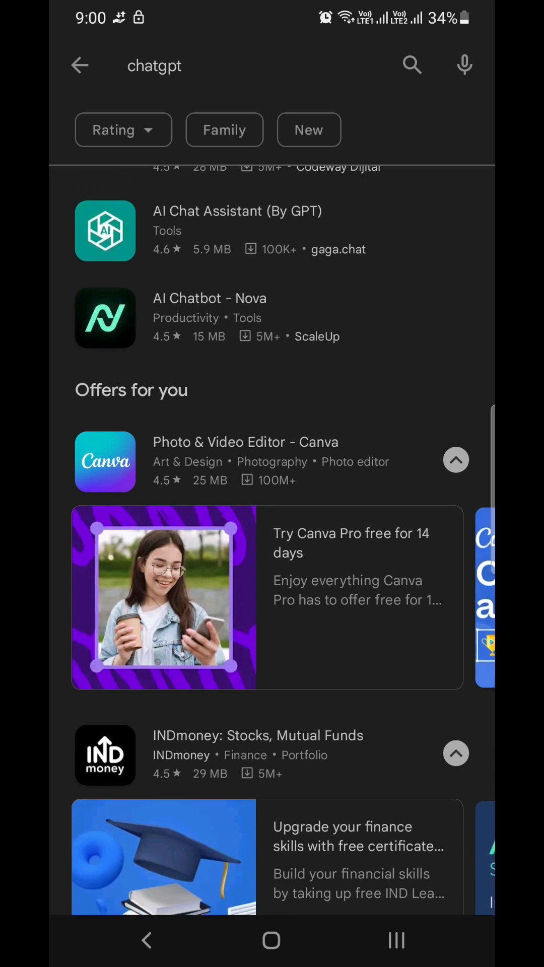
pyautogui.scroll(-3)
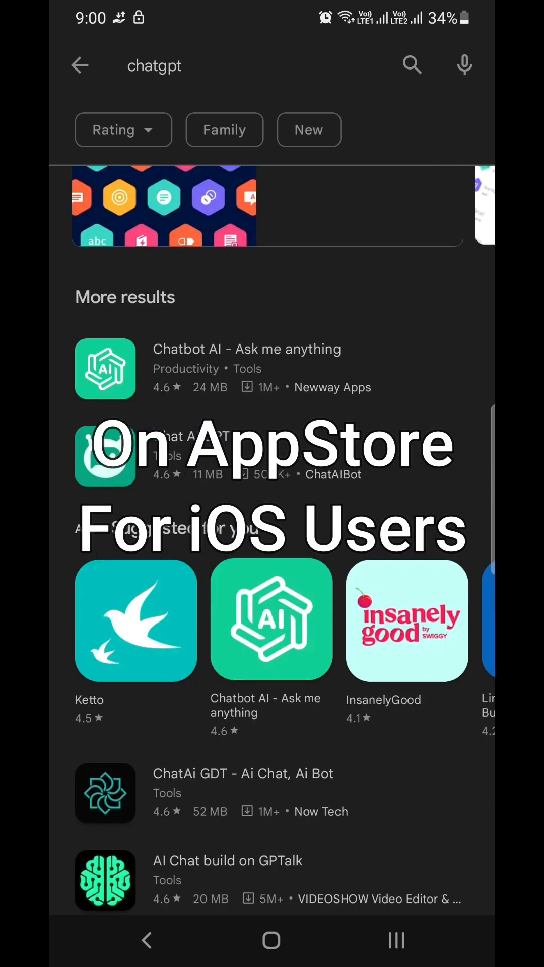
pyautogui.scroll(-3)
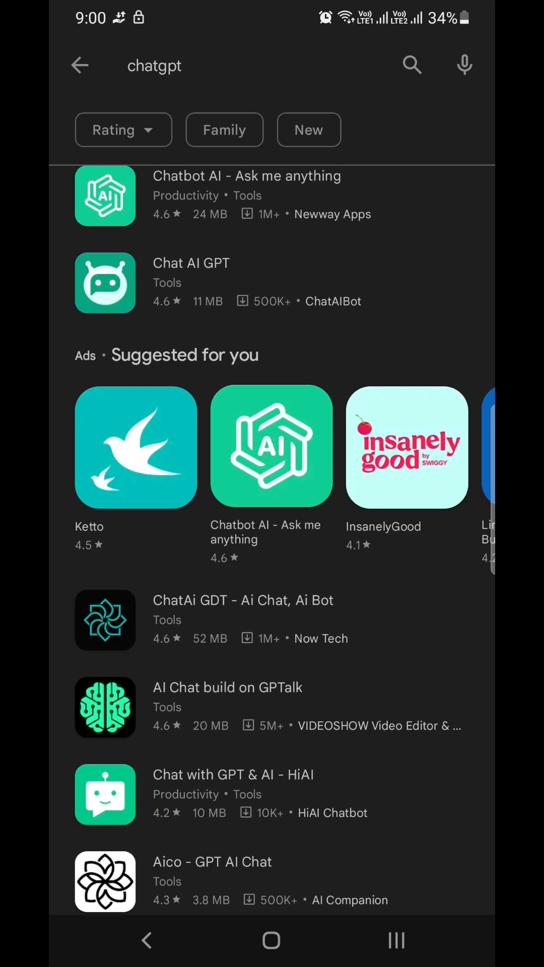
pyautogui.scroll(-3)
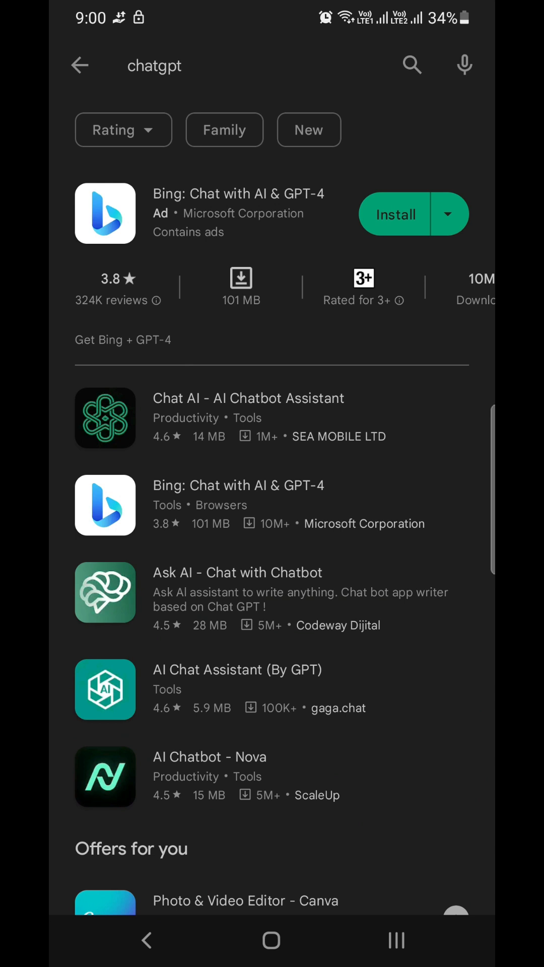
pyautogui.click(80, 66)
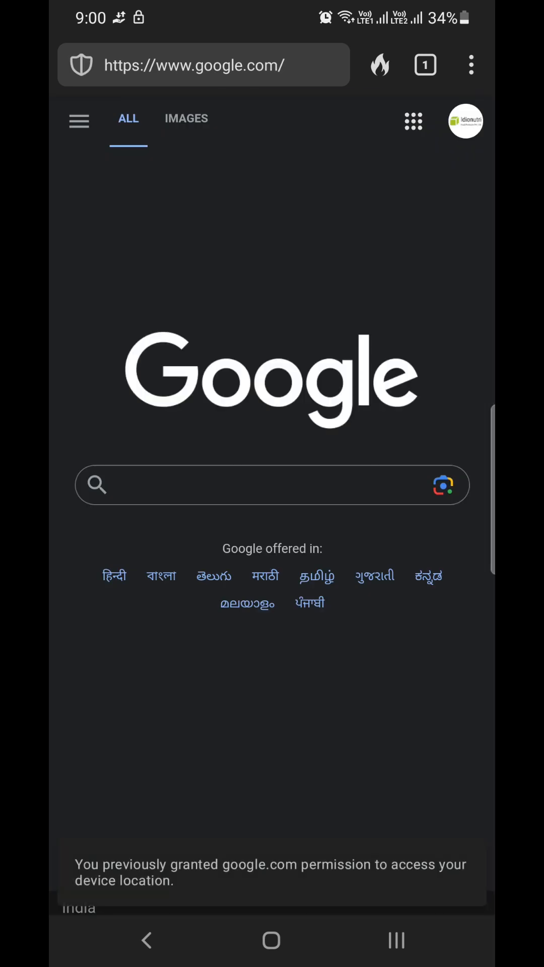
# Step: Search Google for 'chatgpt' from the 'chat' suggestion
pyautogui.click(271, 484)
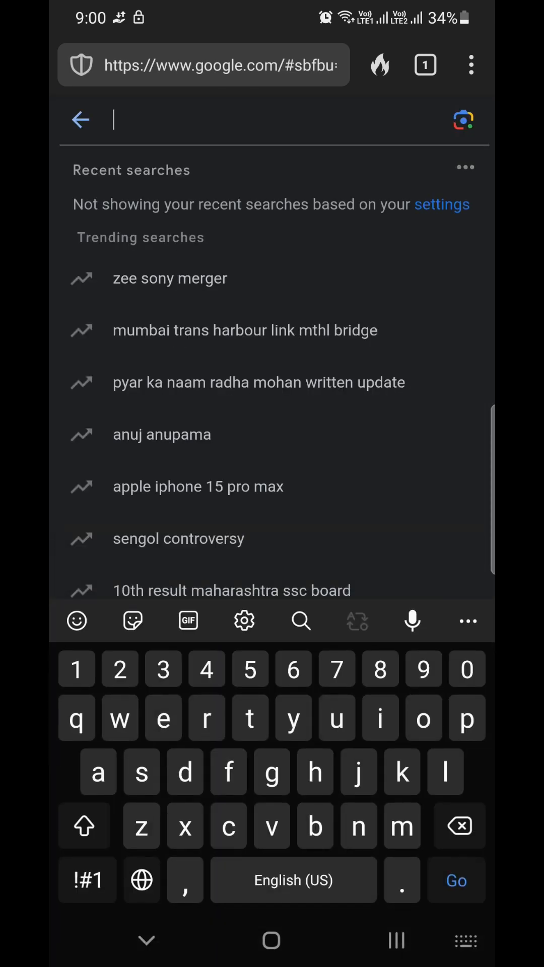
pyautogui.write('chat')
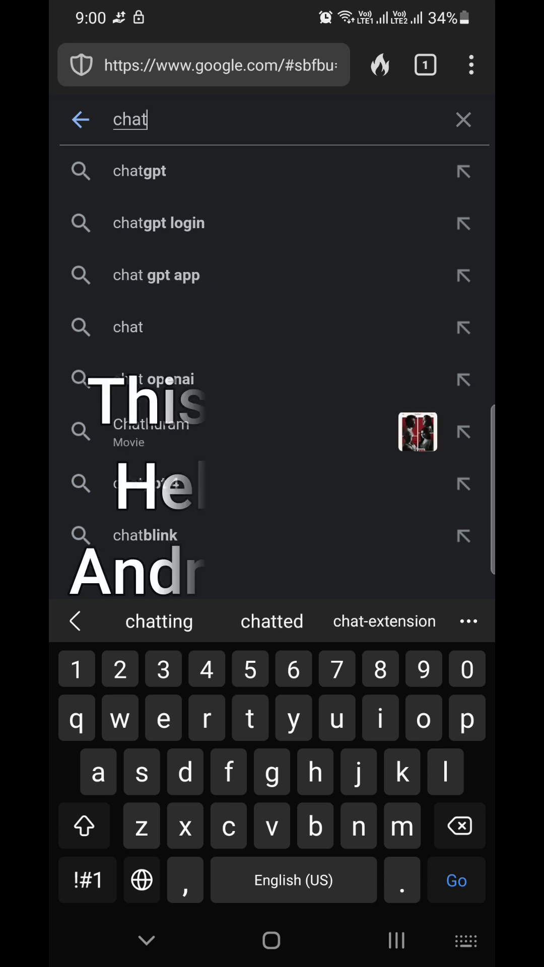
pyautogui.click(139, 171)
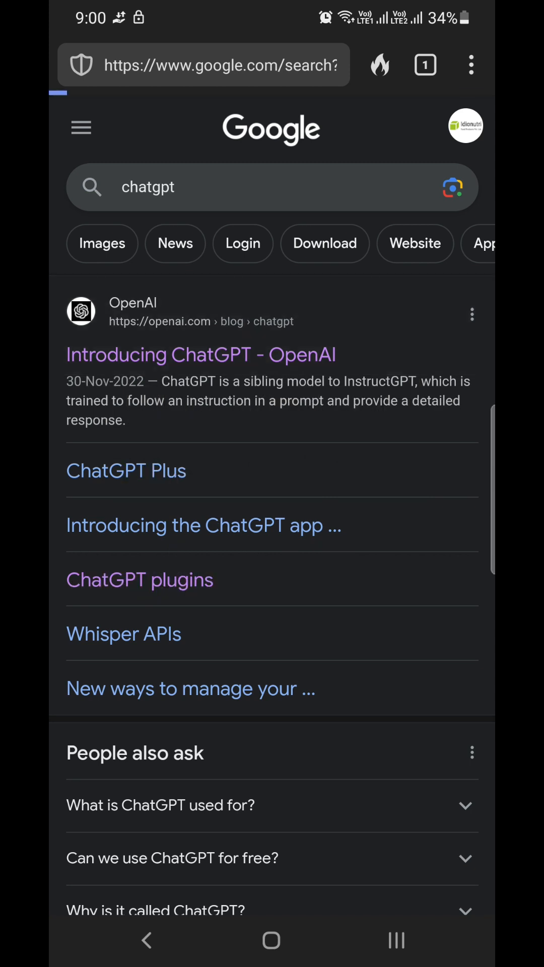
# Step: Reach ChatGPT's welcome page via OpenAI's 'Introducing ChatGPT' article and 'Try ChatGPT'
pyautogui.click(202, 353)
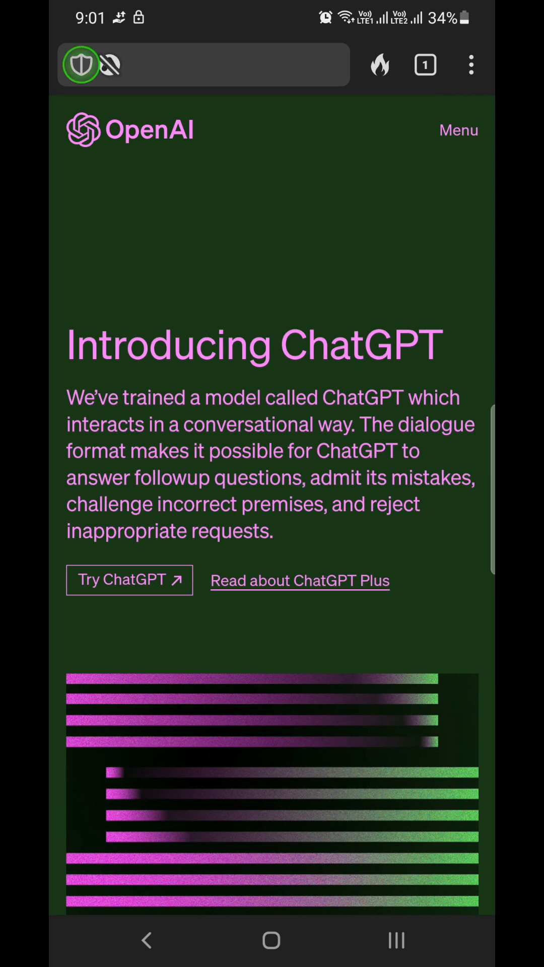
pyautogui.click(130, 580)
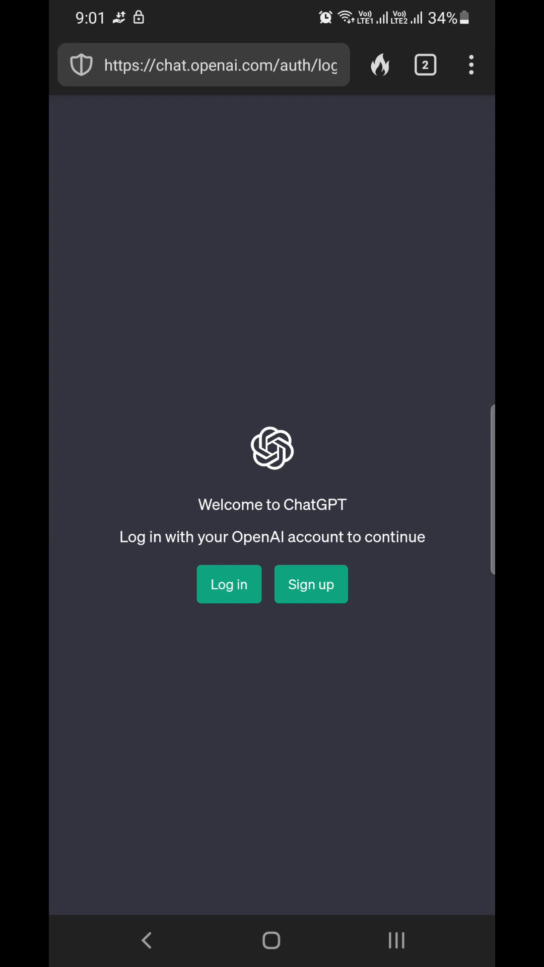
# Step: Log in to ChatGPT with 'Continue with Google' and the chosen Google account
pyautogui.click(470, 65)
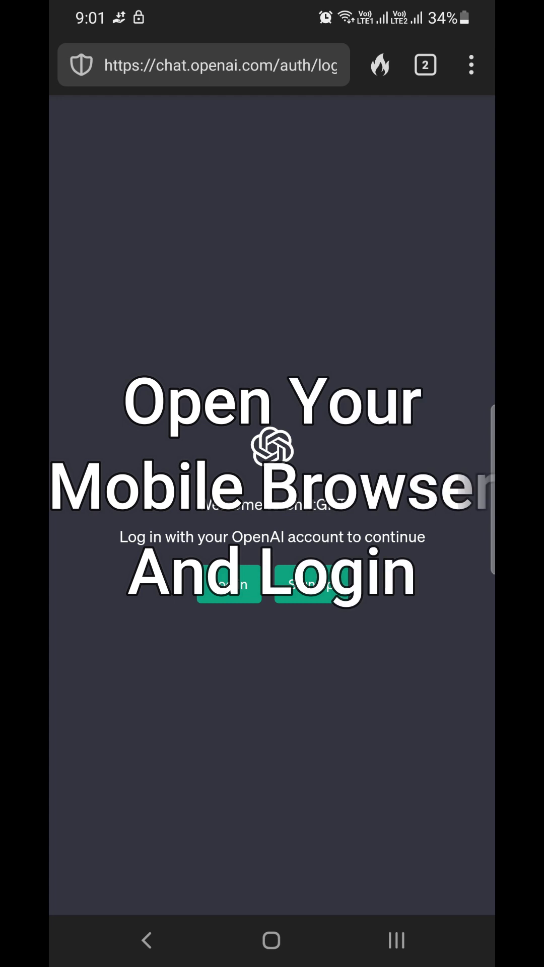
pyautogui.click(229, 584)
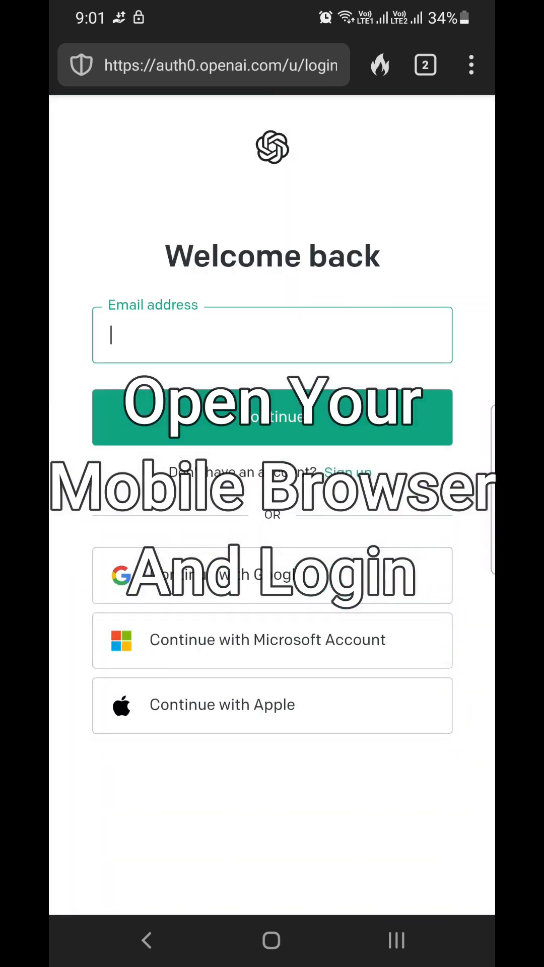
pyautogui.click(470, 65)
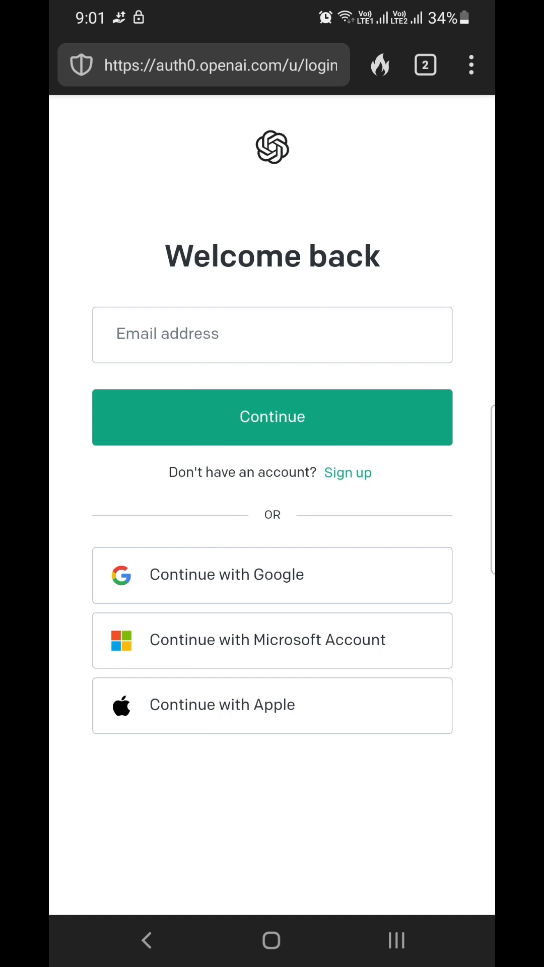
pyautogui.click(271, 575)
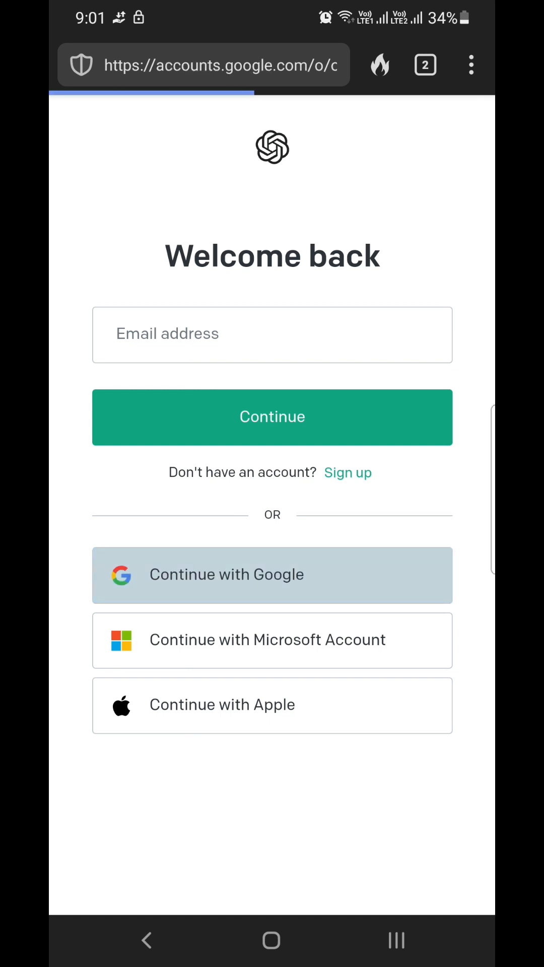
pyautogui.click(272, 575)
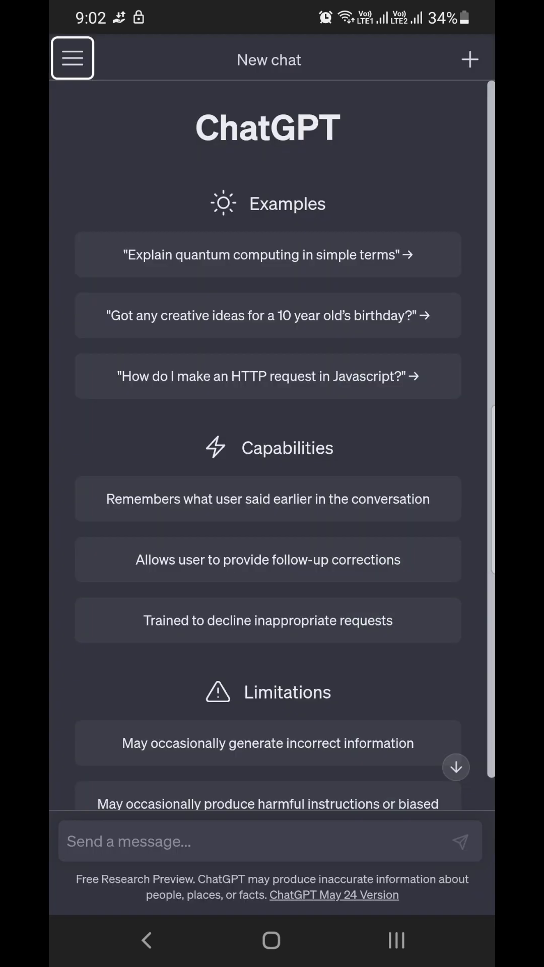
# Step: Write 'Why Chatgpt is not there on mobile' in the message box, fixing autocorrect
pyautogui.write('Why Chaturthi')
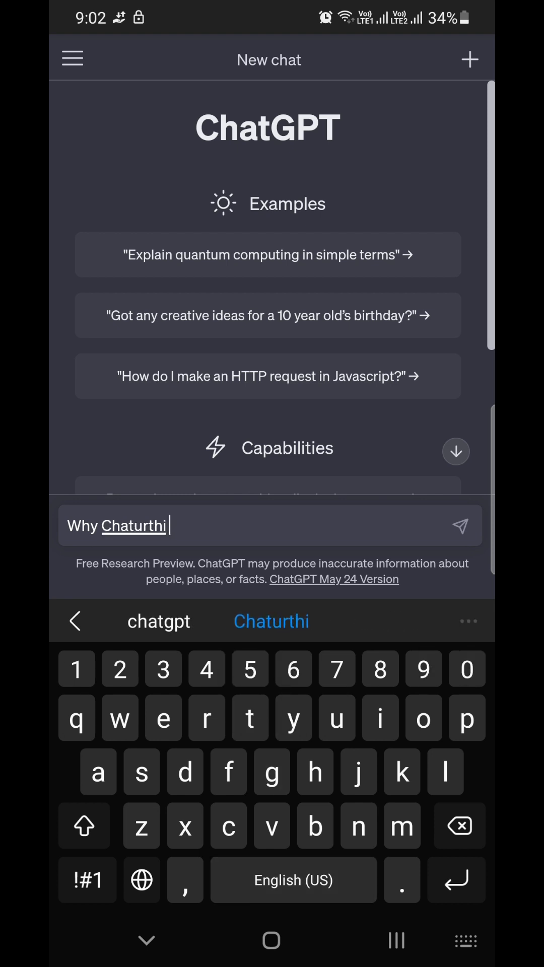
pyautogui.press('backspace')
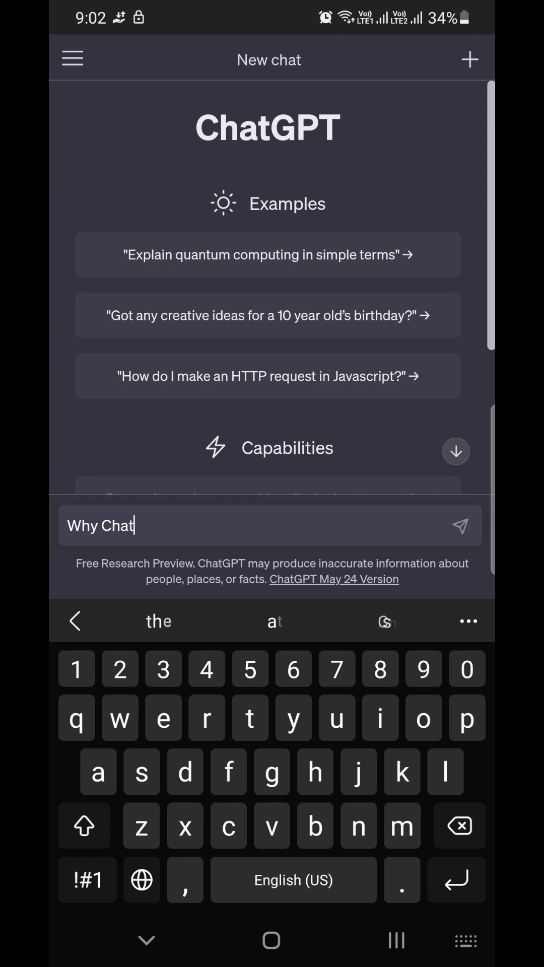
pyautogui.write('gpt is not there')
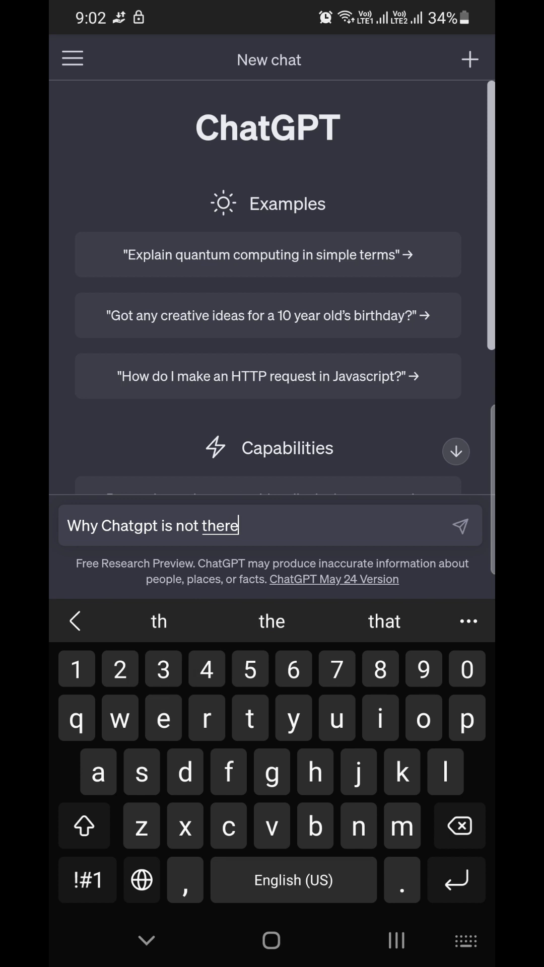
pyautogui.write('on')
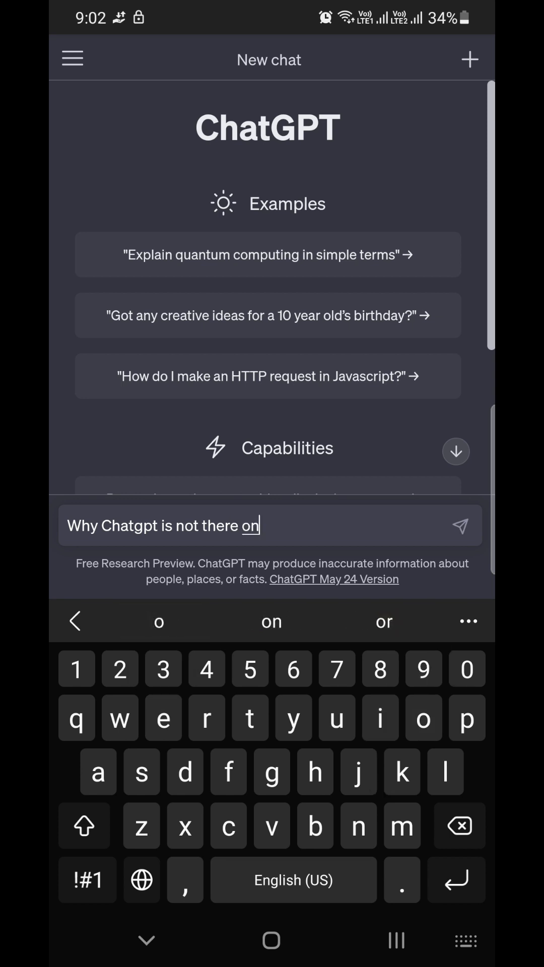
pyautogui.write('mo')
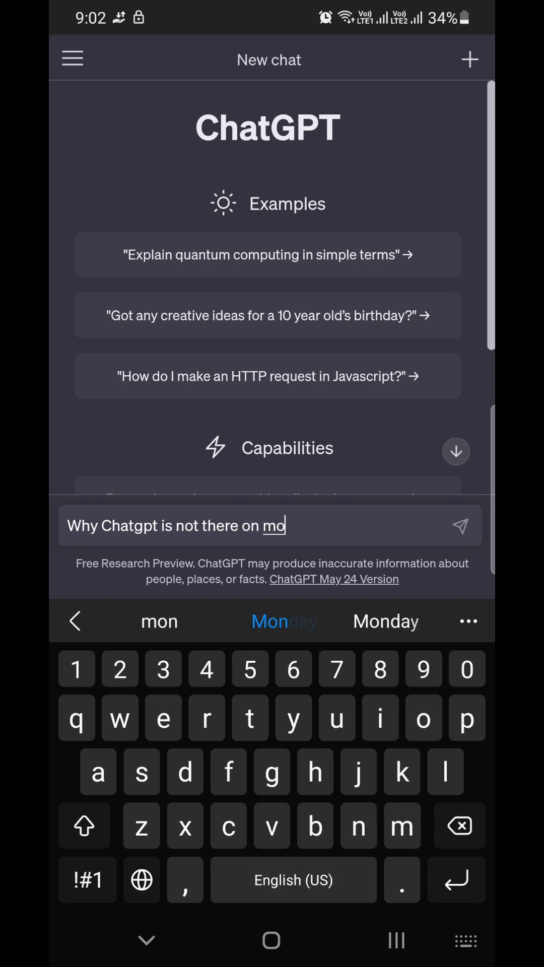
pyautogui.write('bile')
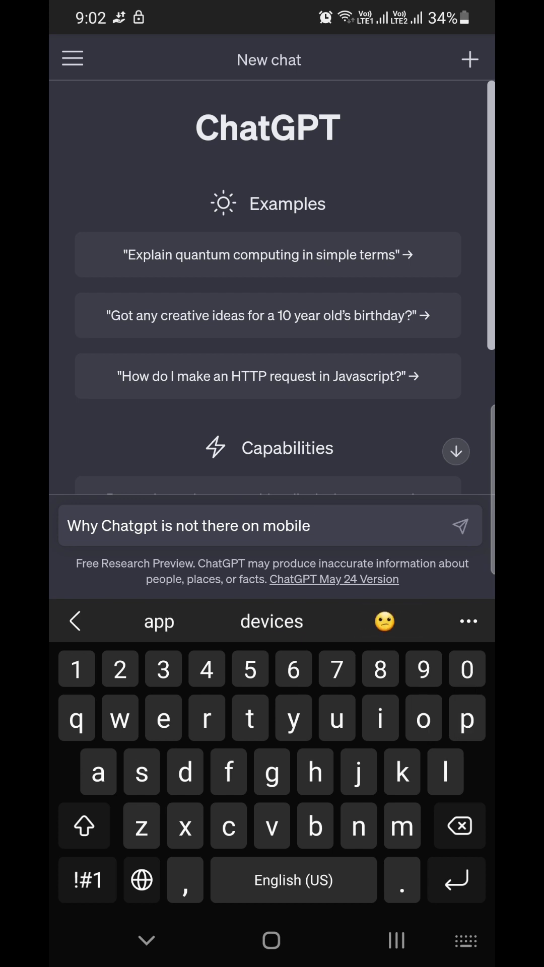
# Step: Bring up the sidebar with the list of past conversations
pyautogui.click(459, 526)
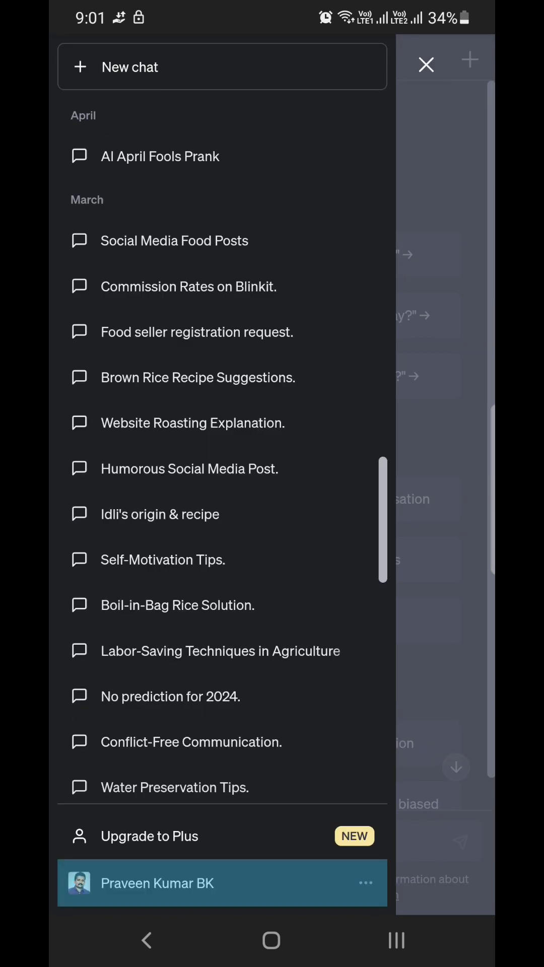
# Step: Review the Settings' General and Data controls sections, then return to the new chat page
pyautogui.click(222, 883)
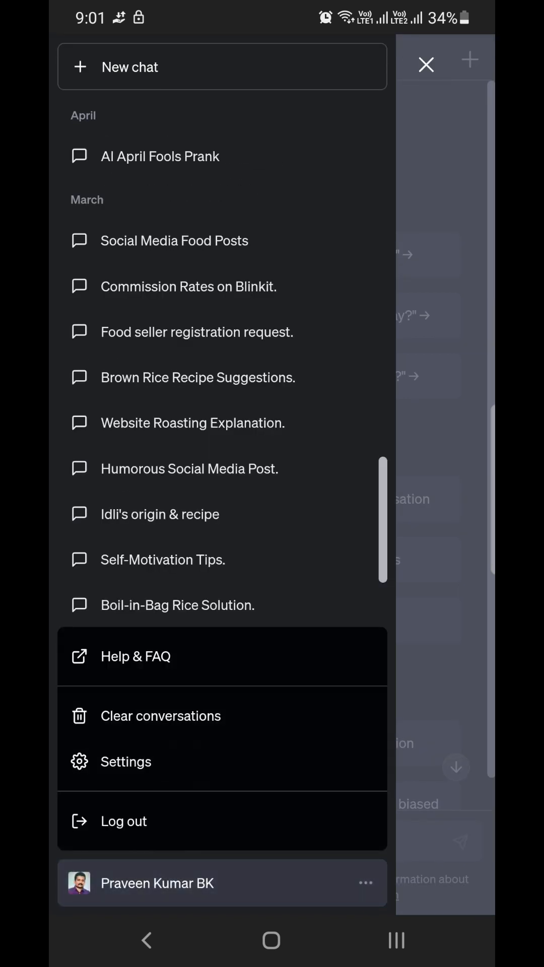
pyautogui.click(126, 761)
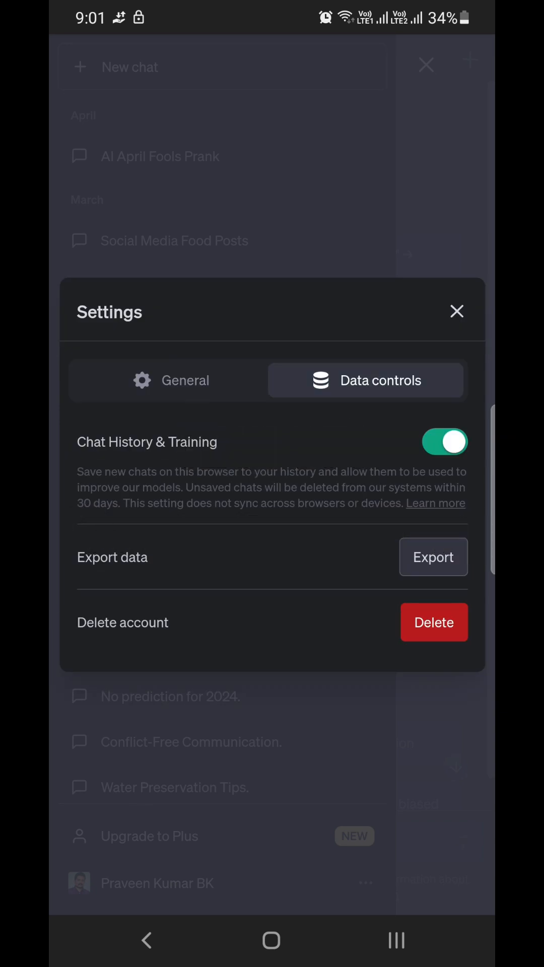
pyautogui.click(170, 380)
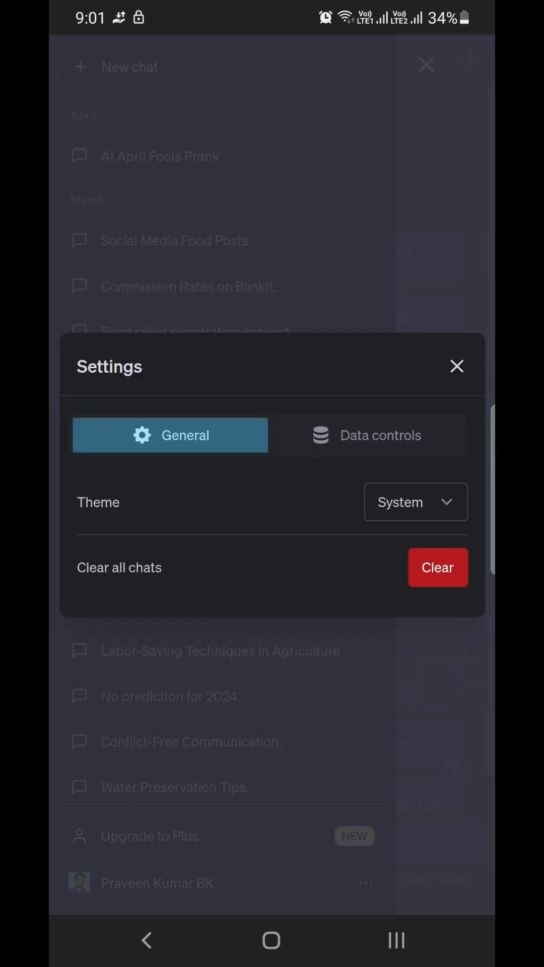
pyautogui.click(365, 435)
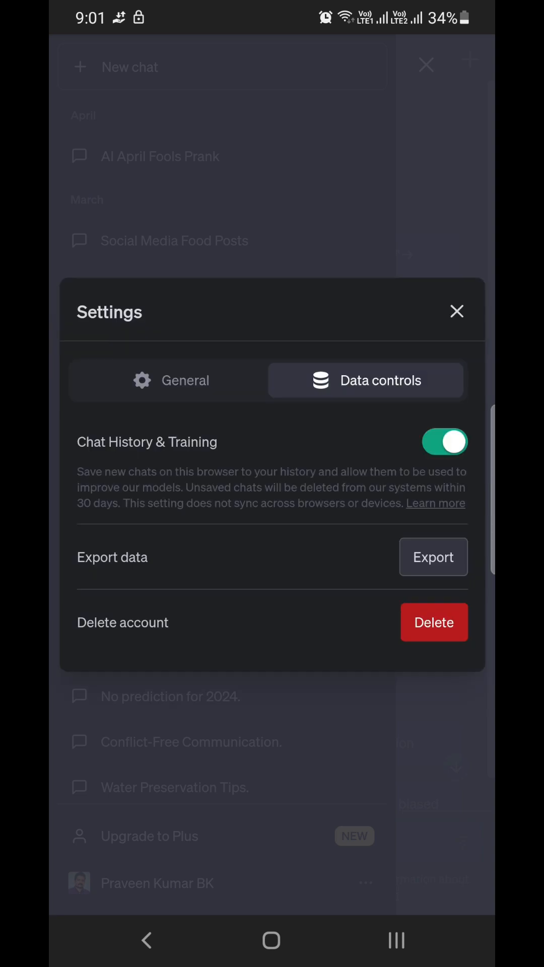
pyautogui.click(456, 311)
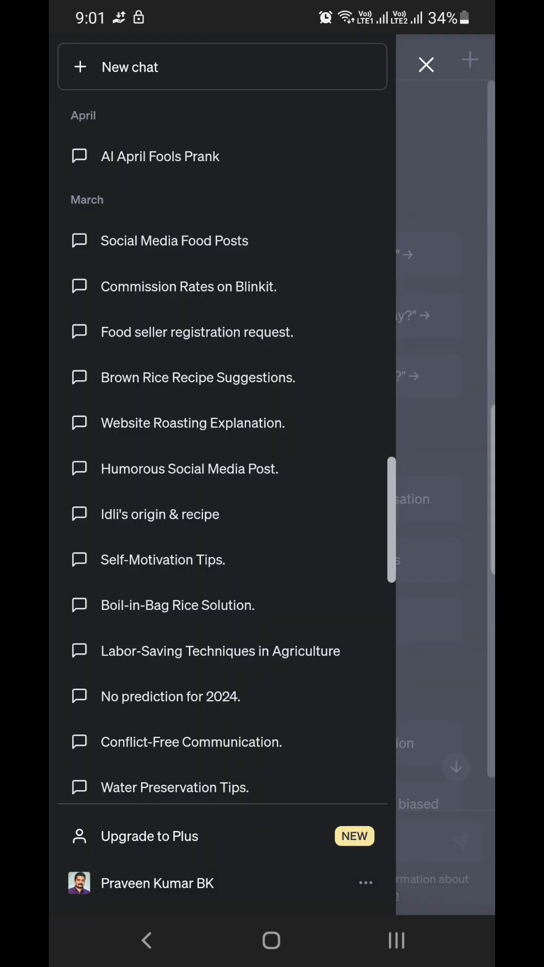
pyautogui.click(425, 65)
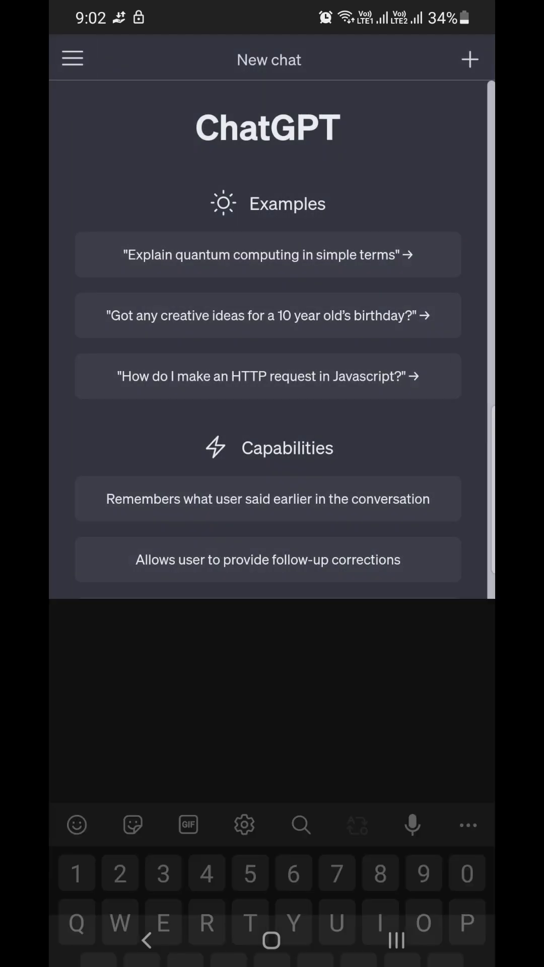
# Step: Bring up the DuckDuckGo browser's page options menu on the ChatGPT page
pyautogui.write('W')
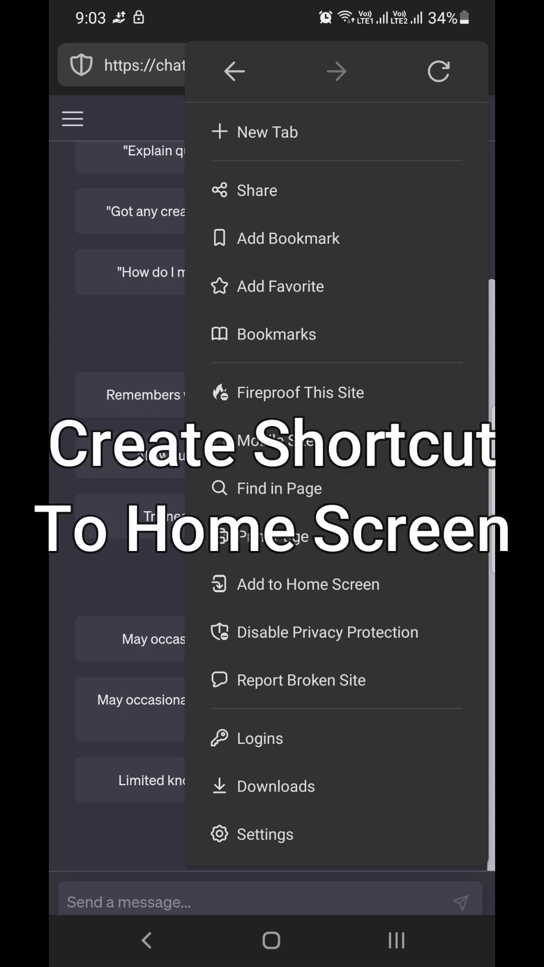
# Step: Add a chat.openai.com shortcut to the home screen and confirm it
pyautogui.click(307, 584)
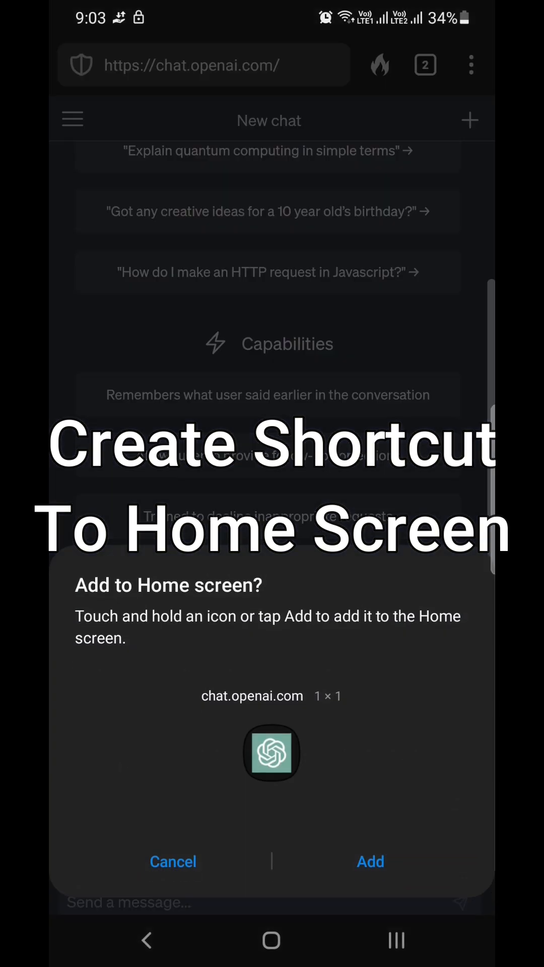
pyautogui.click(370, 861)
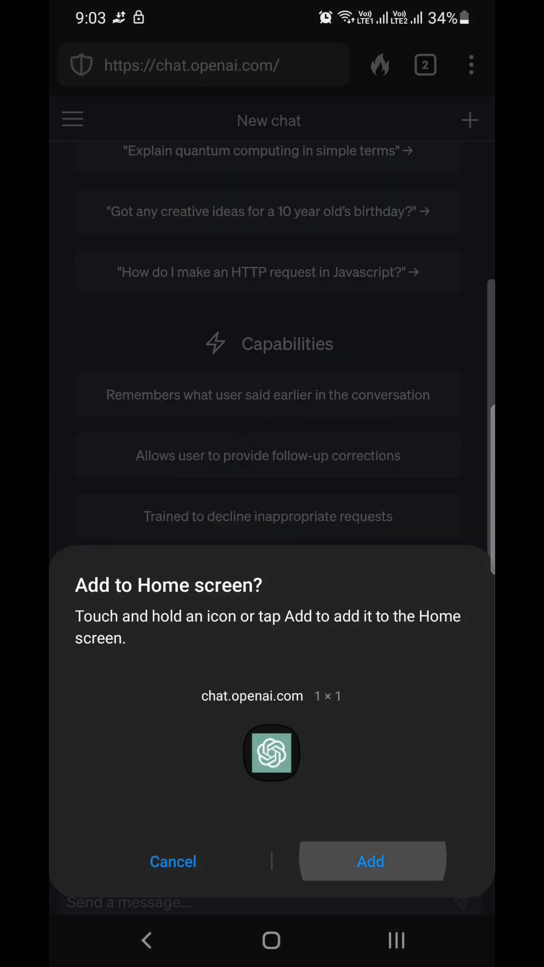
pyautogui.click(370, 861)
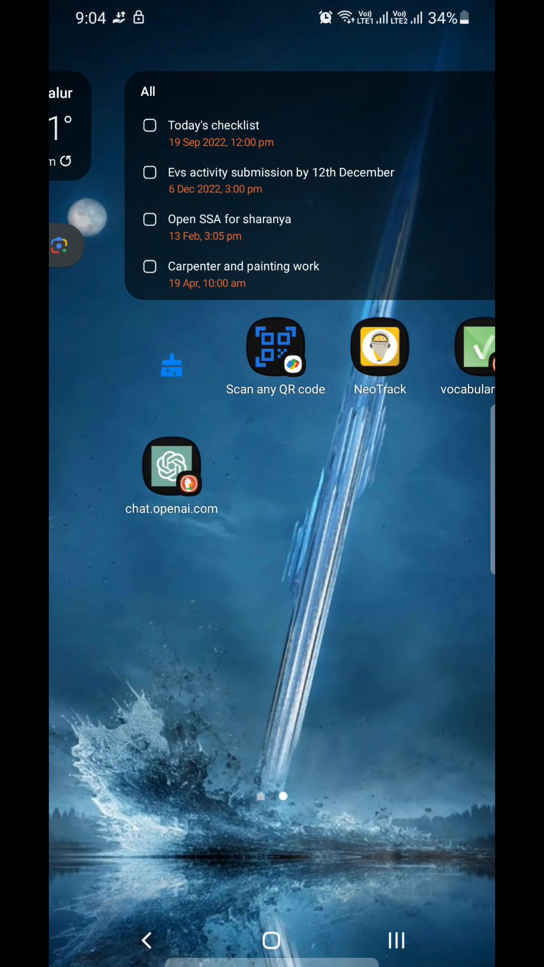
# Step: Launch ChatGPT full-screen from the new home screen icon
pyautogui.hscroll(-3)
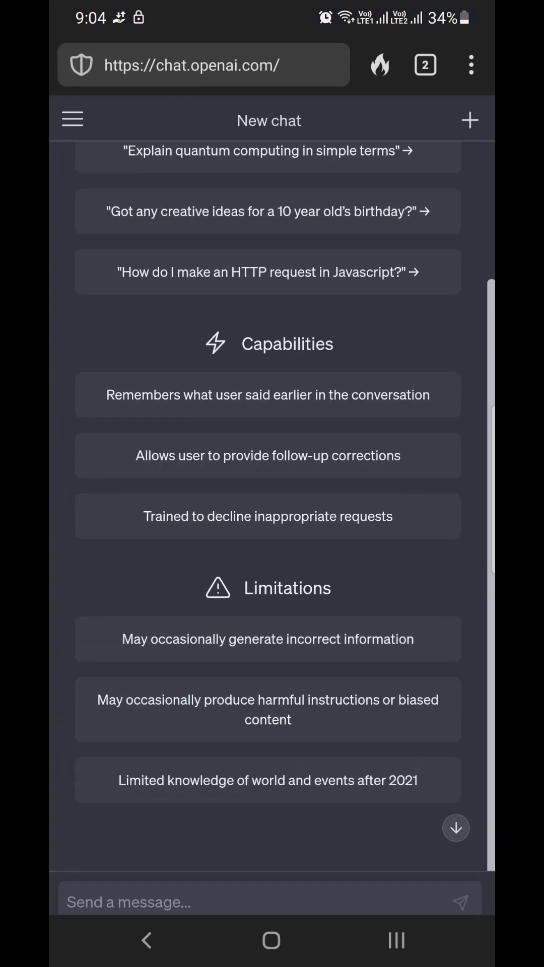
pyautogui.scroll(-3)
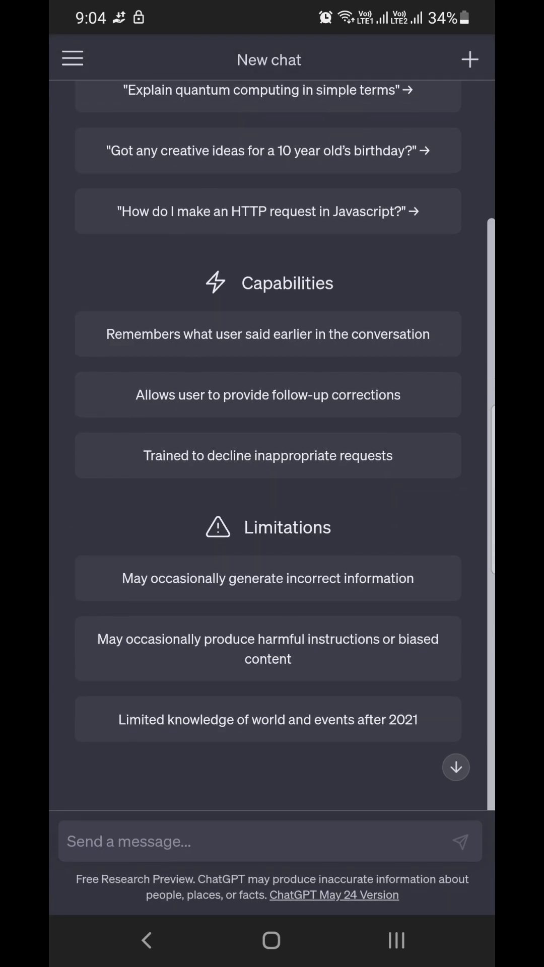